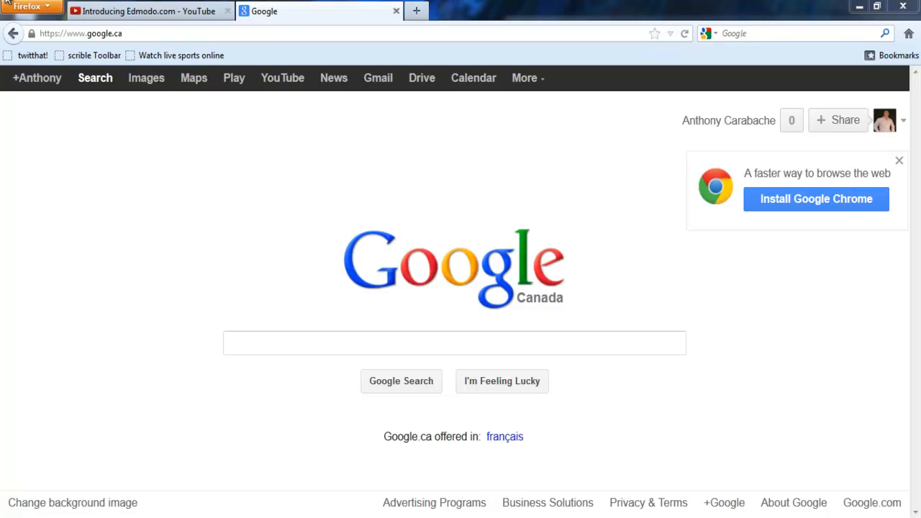
mouse_move(144, 12)
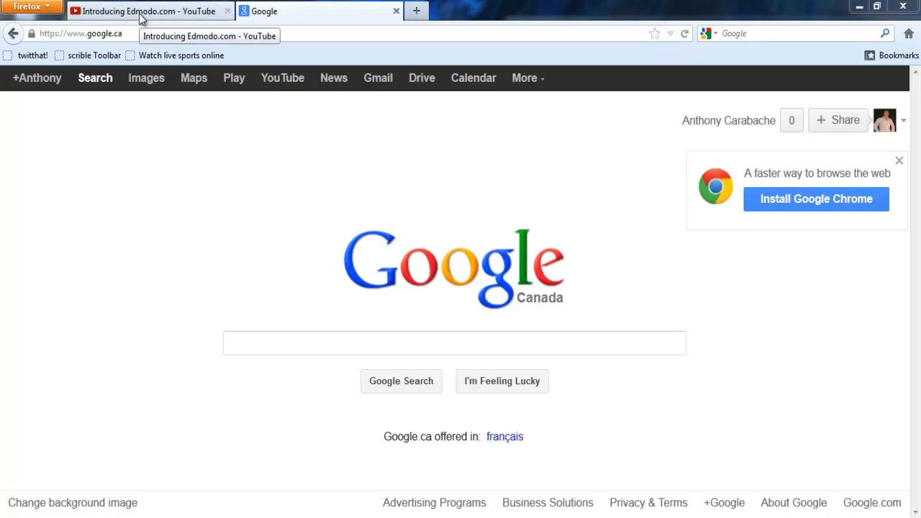
Copy the full web address of the Introducing Edmodo.com YouTube video page.
left_click(144, 12)
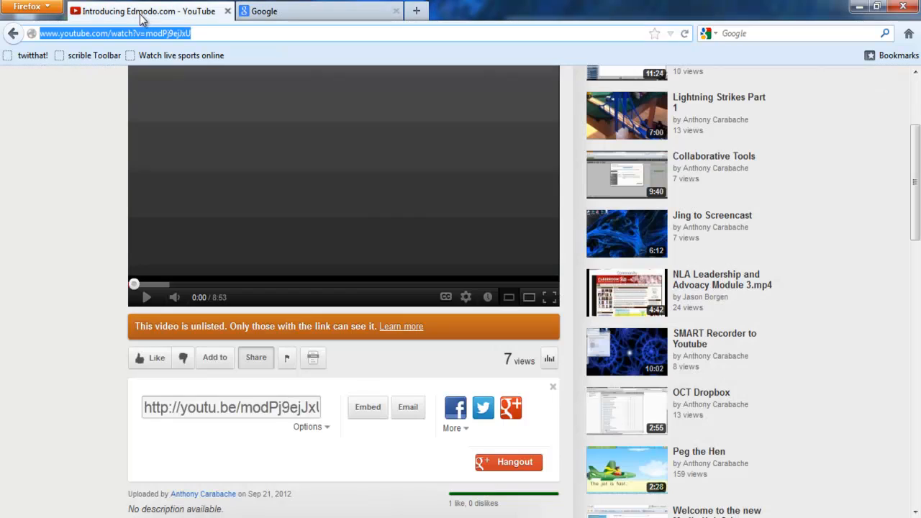
mouse_move(229, 75)
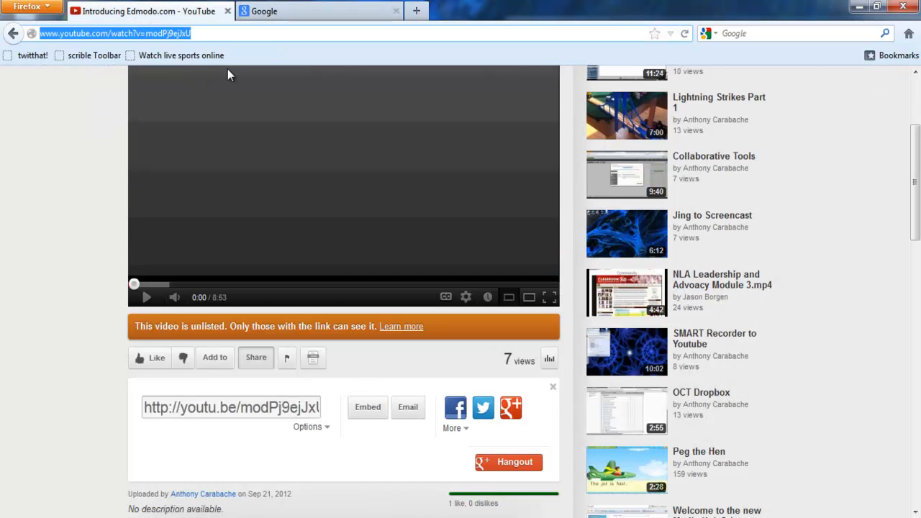
scroll("up", 3)
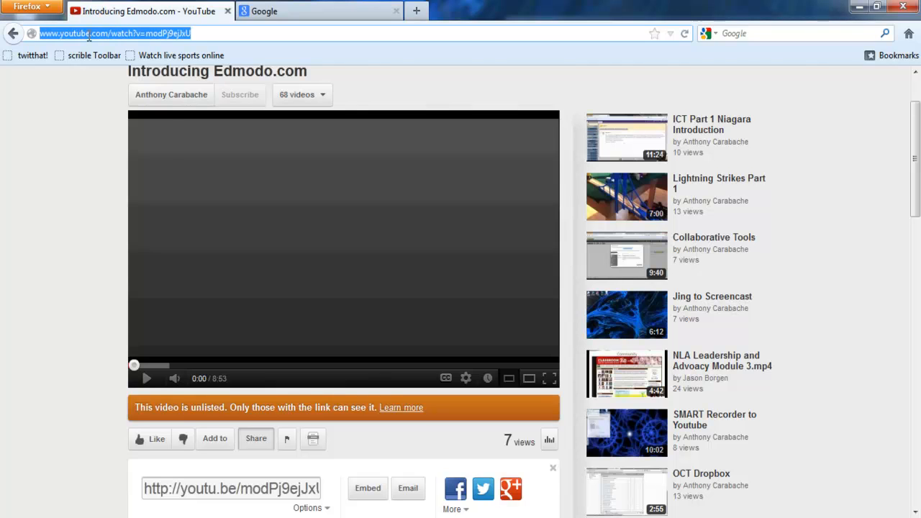
right_click(108, 34)
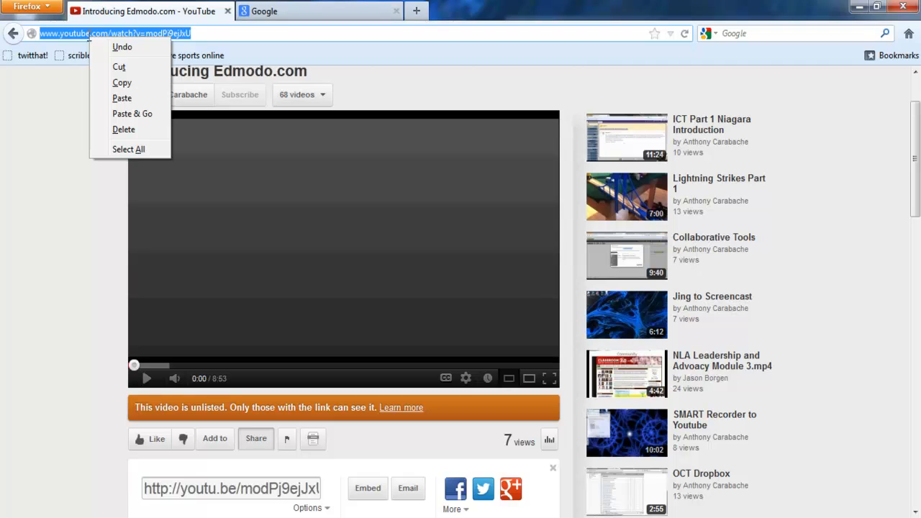
mouse_move(121, 82)
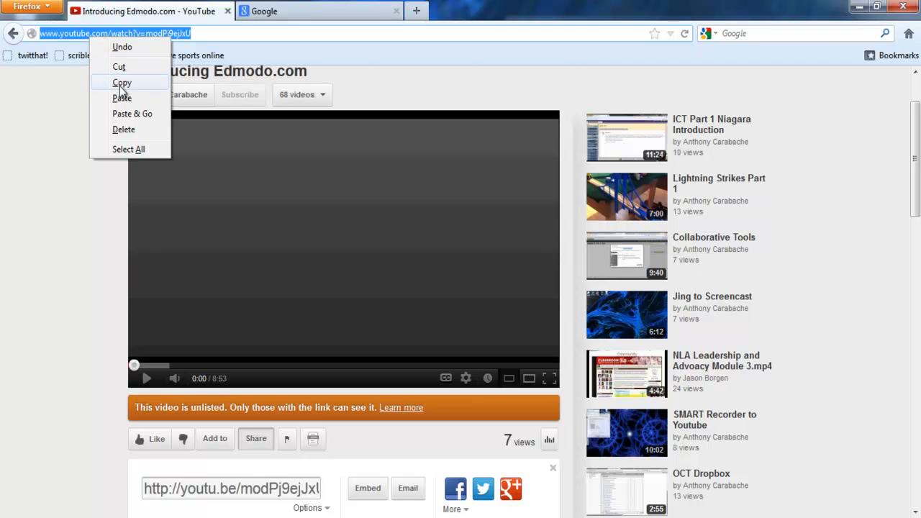
left_click(121, 82)
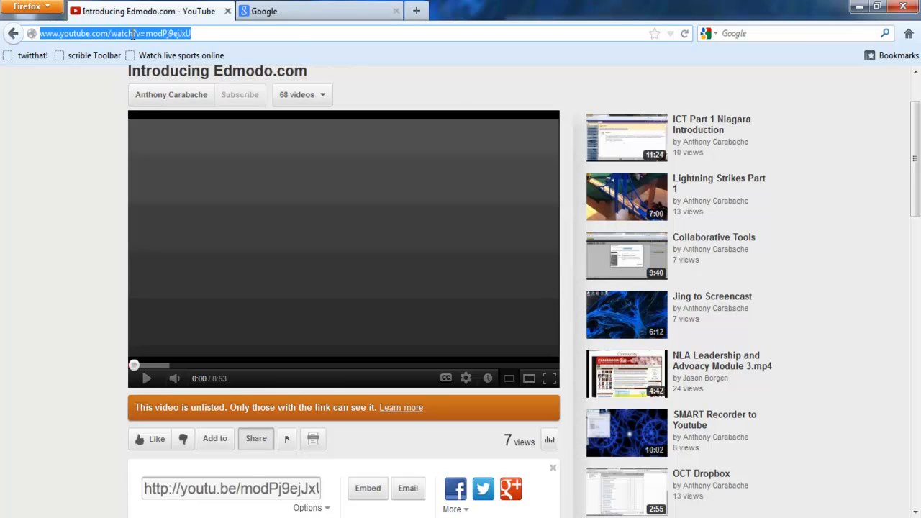
Search Google for 'tiny url' and open the TinyURL.com home page from the results.
left_click(320, 11)
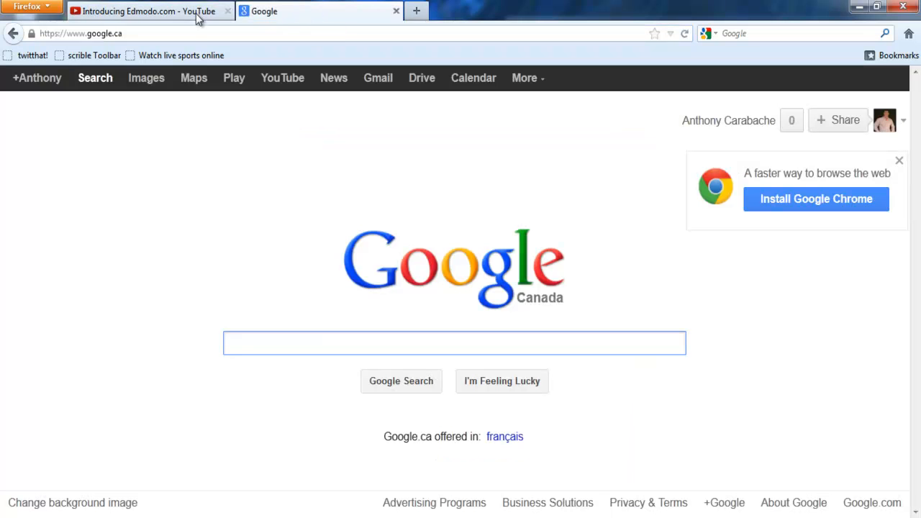
mouse_move(309, 18)
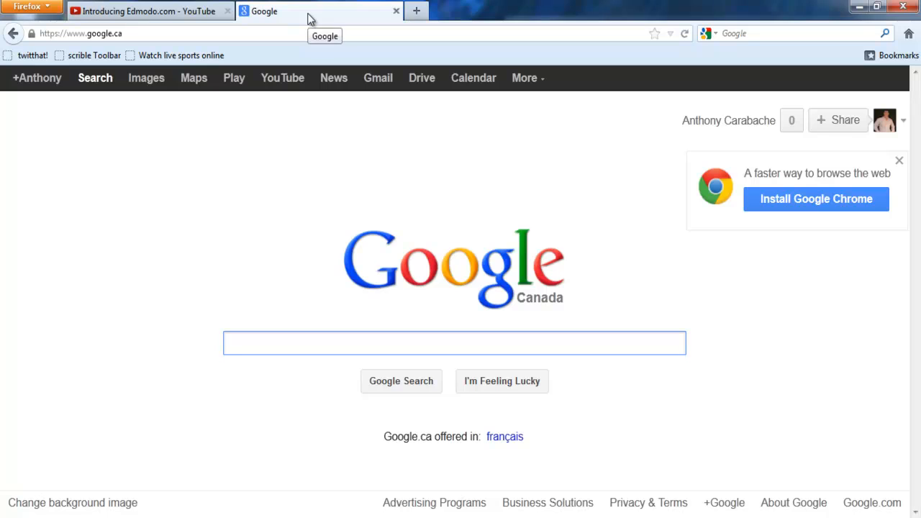
mouse_move(303, 334)
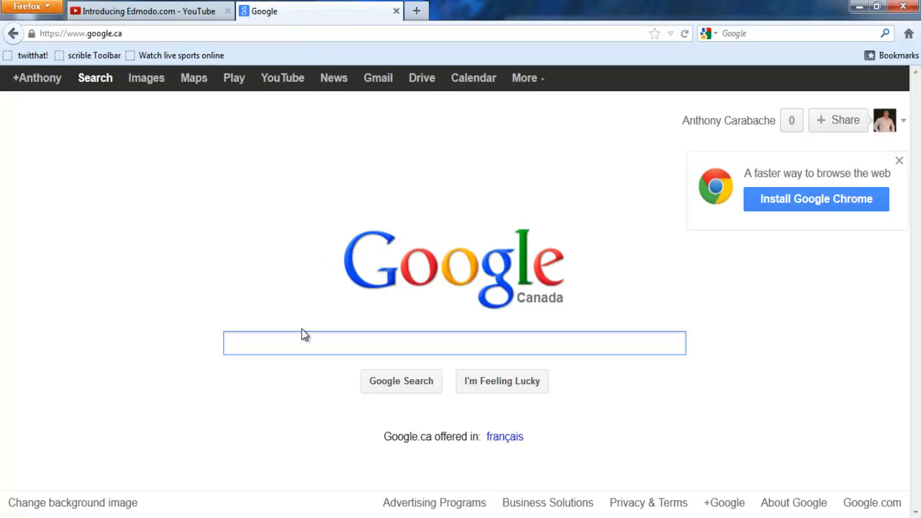
type("tiny ur")
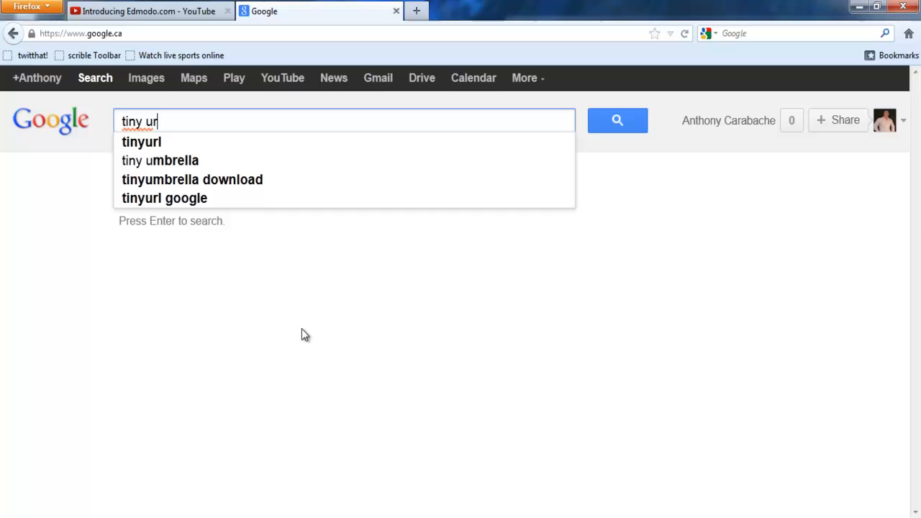
key("Return")
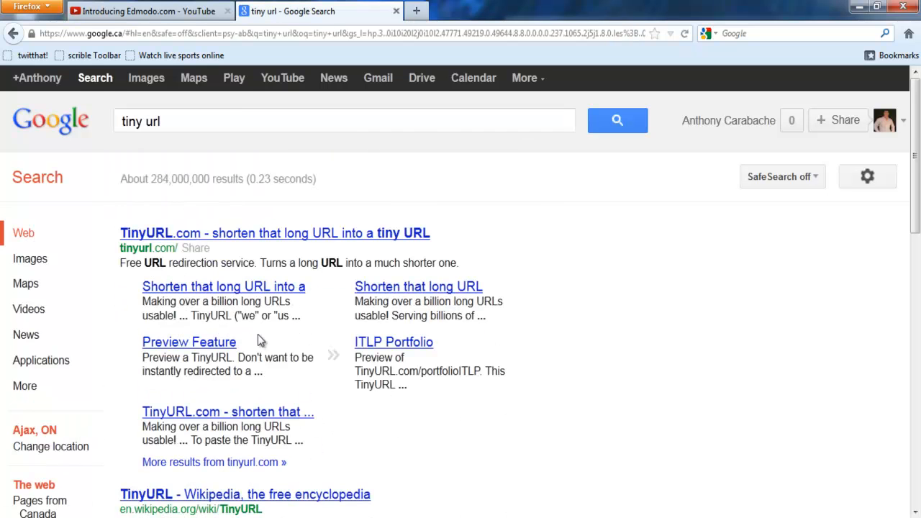
left_click(273, 234)
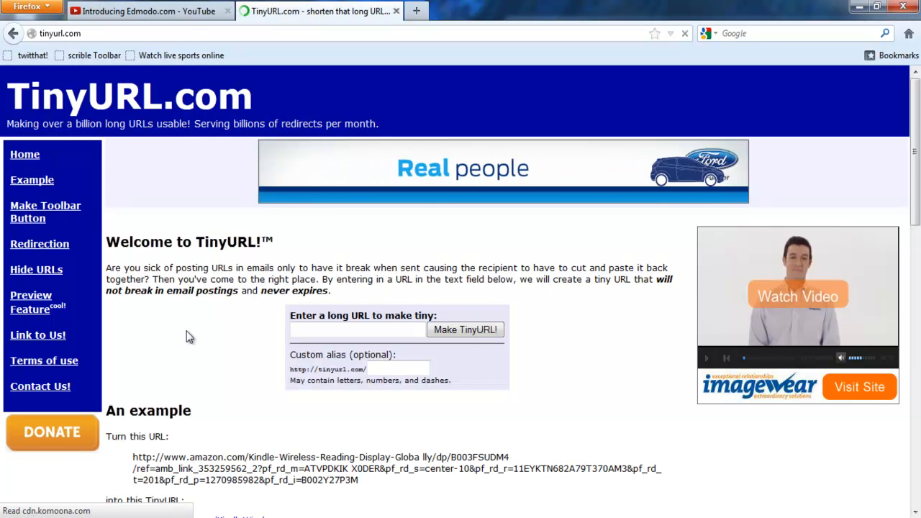
left_click(357, 330)
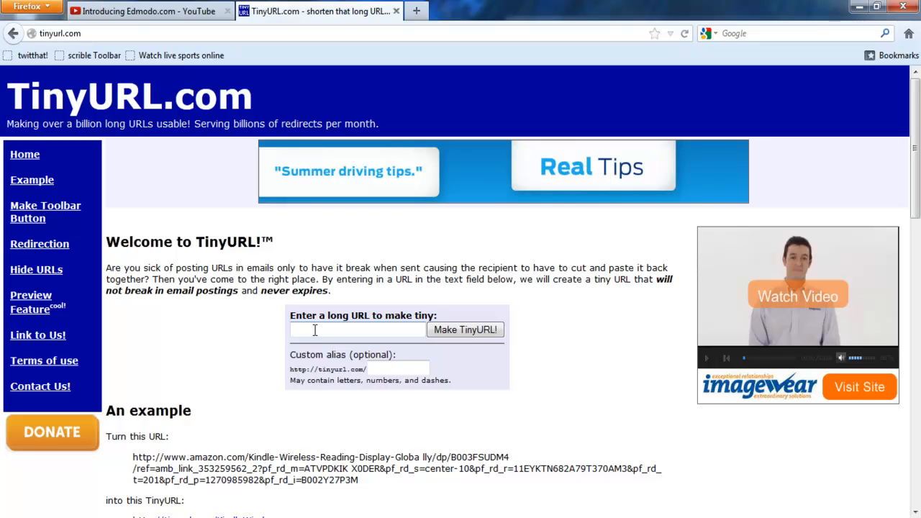
type("https://www.youtube.com/watch?v=modPj9ejJxU")
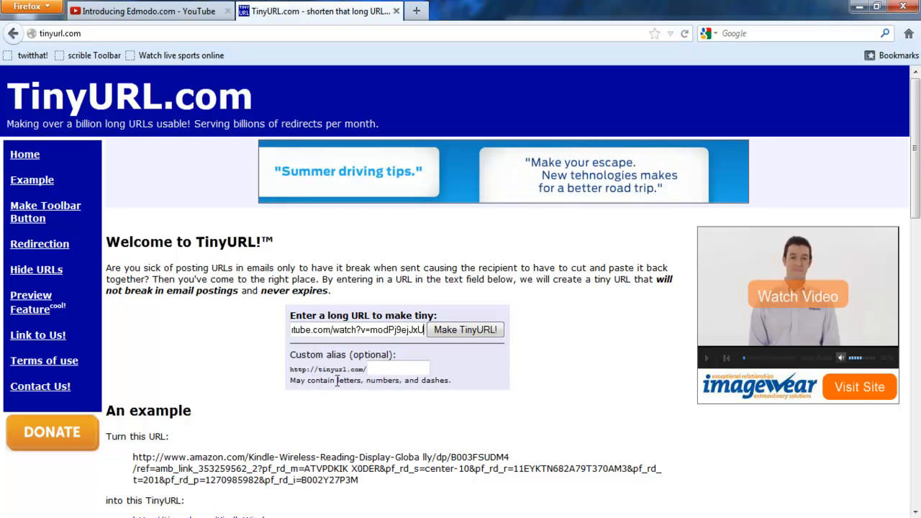
Give the link the custom alias caraba2012 and create tinyurl.com/caraba2012.
left_click(396, 368)
type("tu")
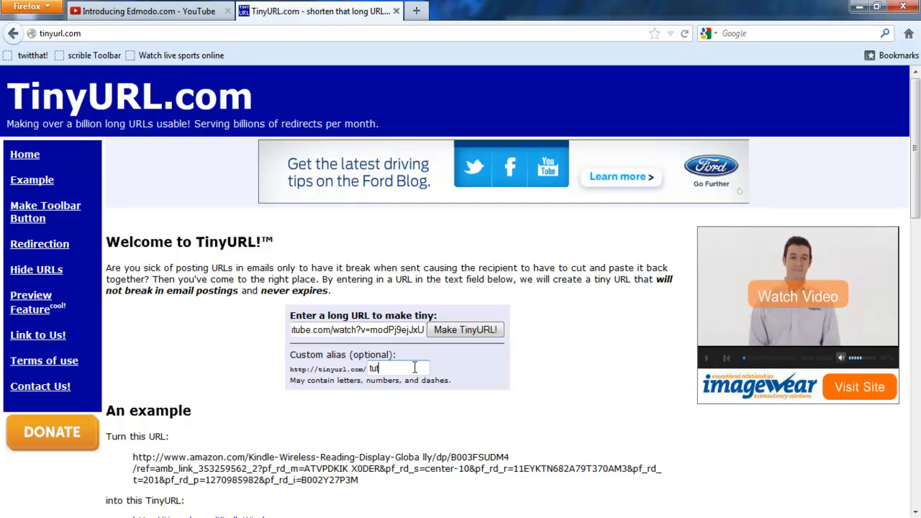
type("torialvideo")
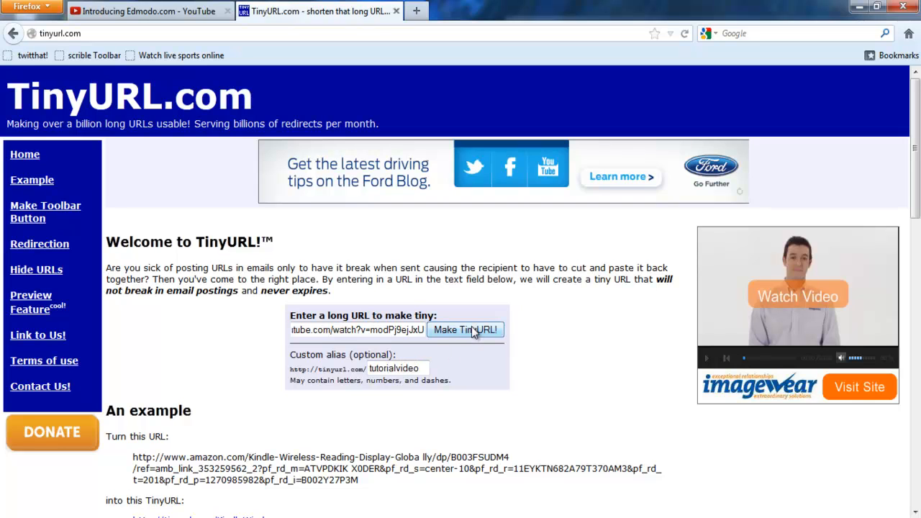
left_click(465, 330)
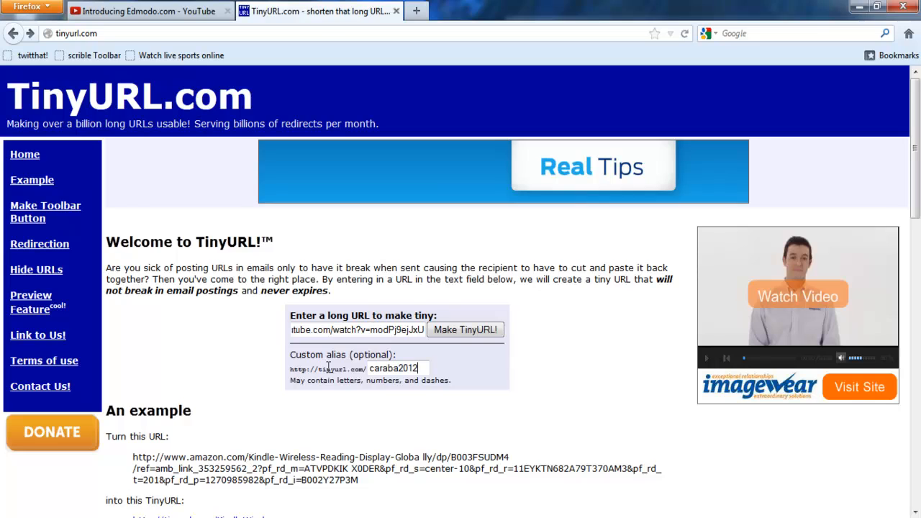
left_click(465, 330)
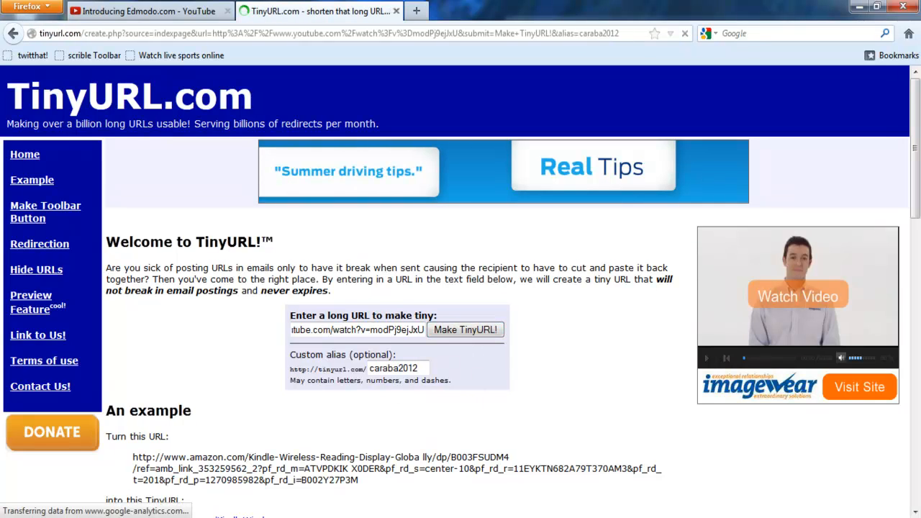
left_click(465, 328)
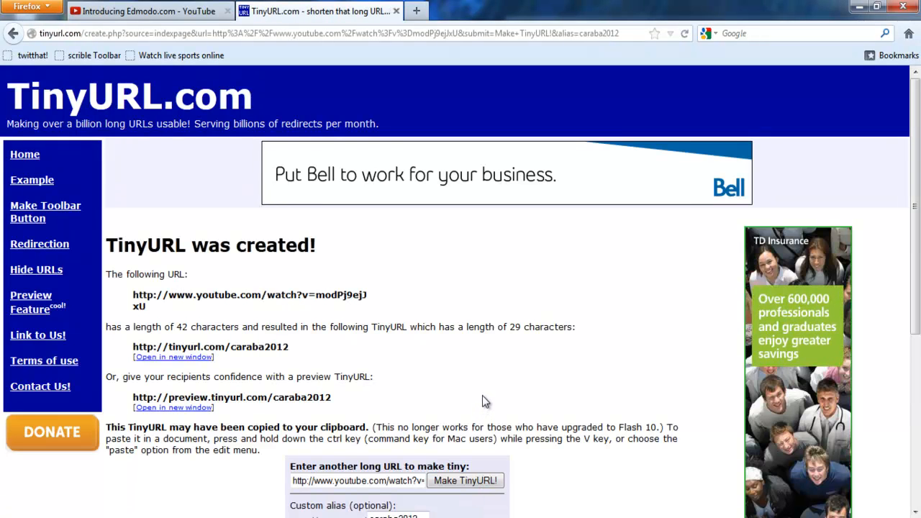
scroll("down", 3)
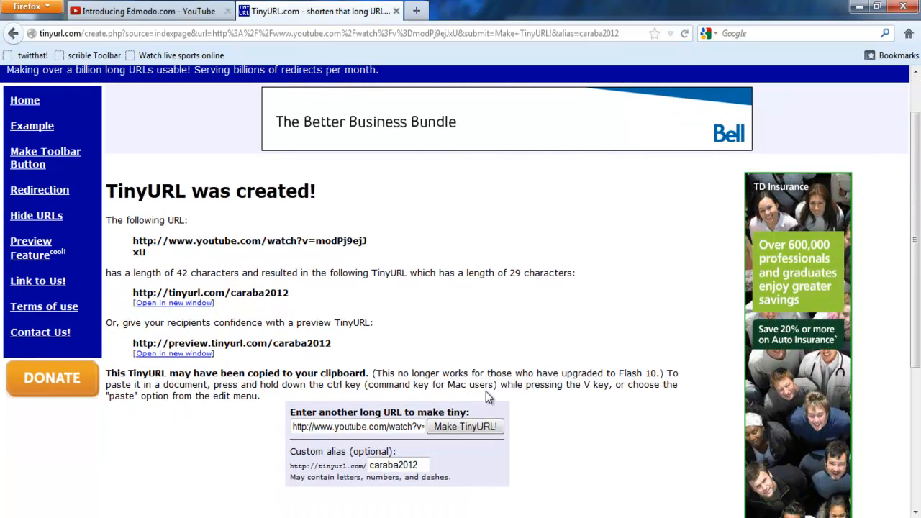
scroll("down", 3)
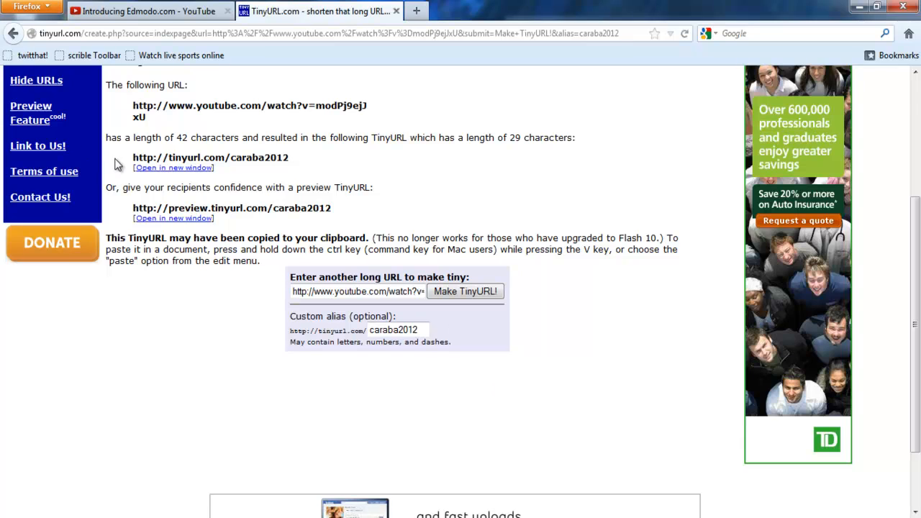
double_click(141, 107)
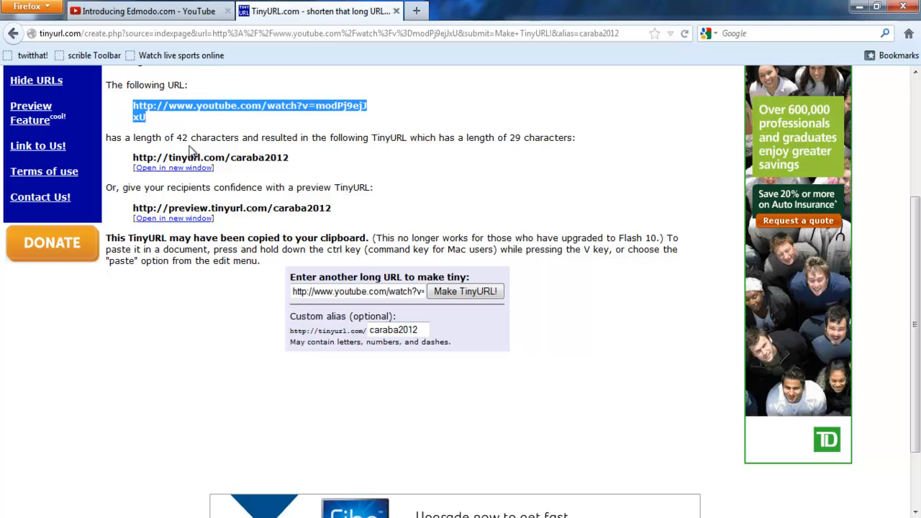
left_click(360, 164)
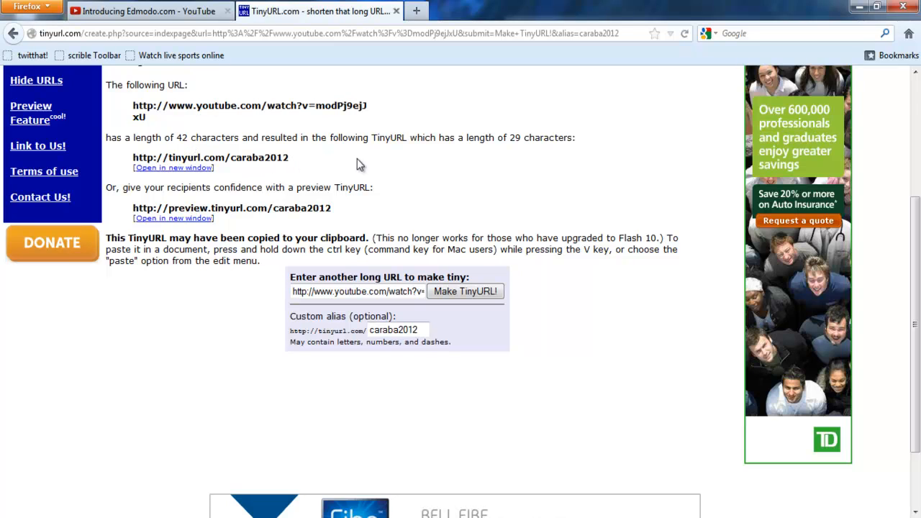
mouse_move(132, 159)
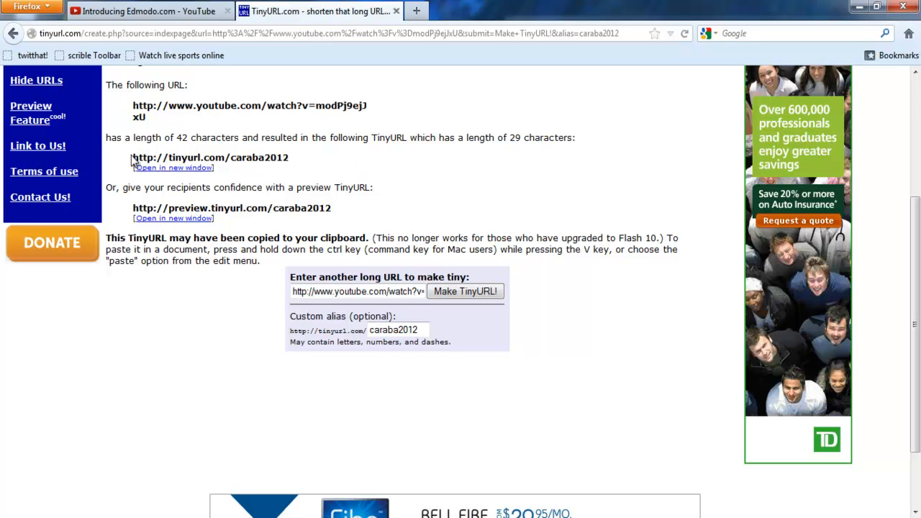
double_click(210, 157)
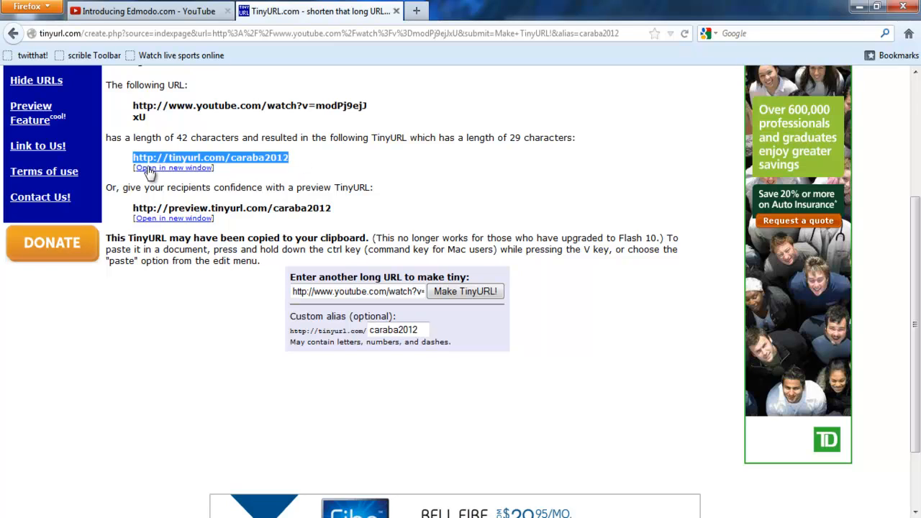
mouse_move(172, 167)
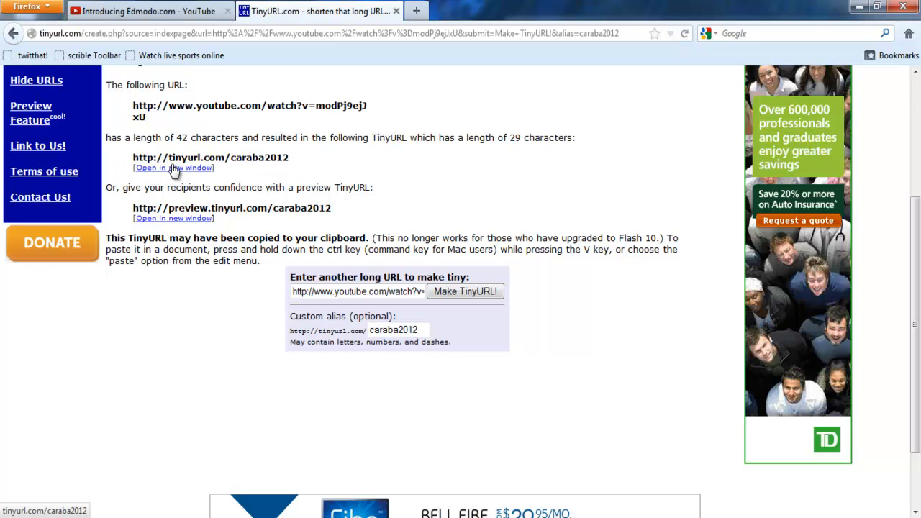
mouse_move(238, 176)
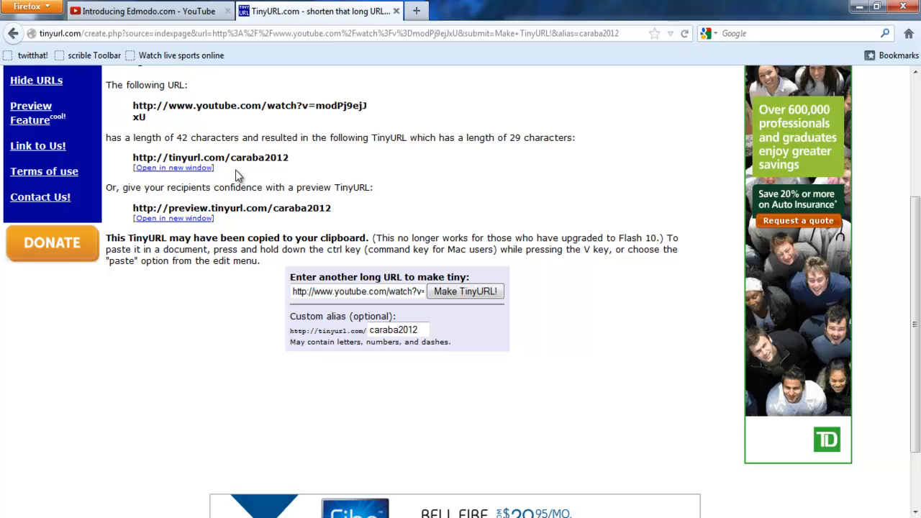
mouse_move(277, 181)
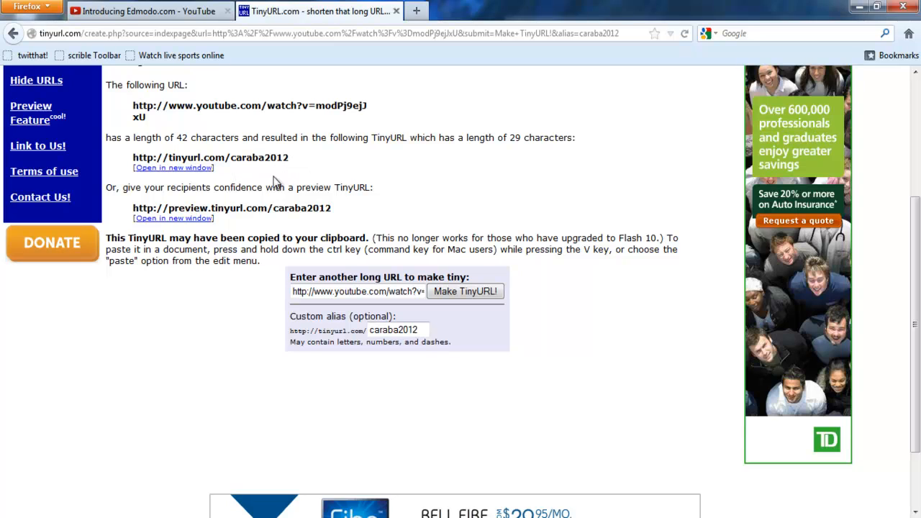
mouse_move(258, 187)
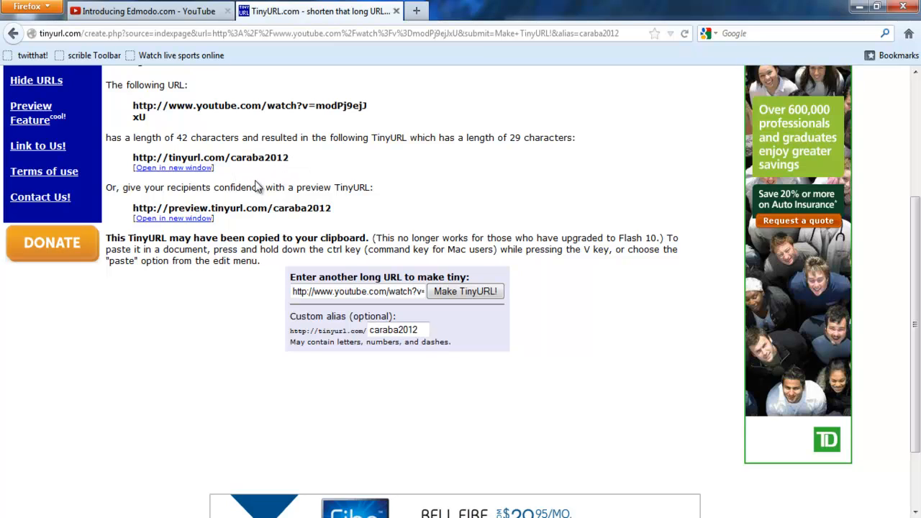